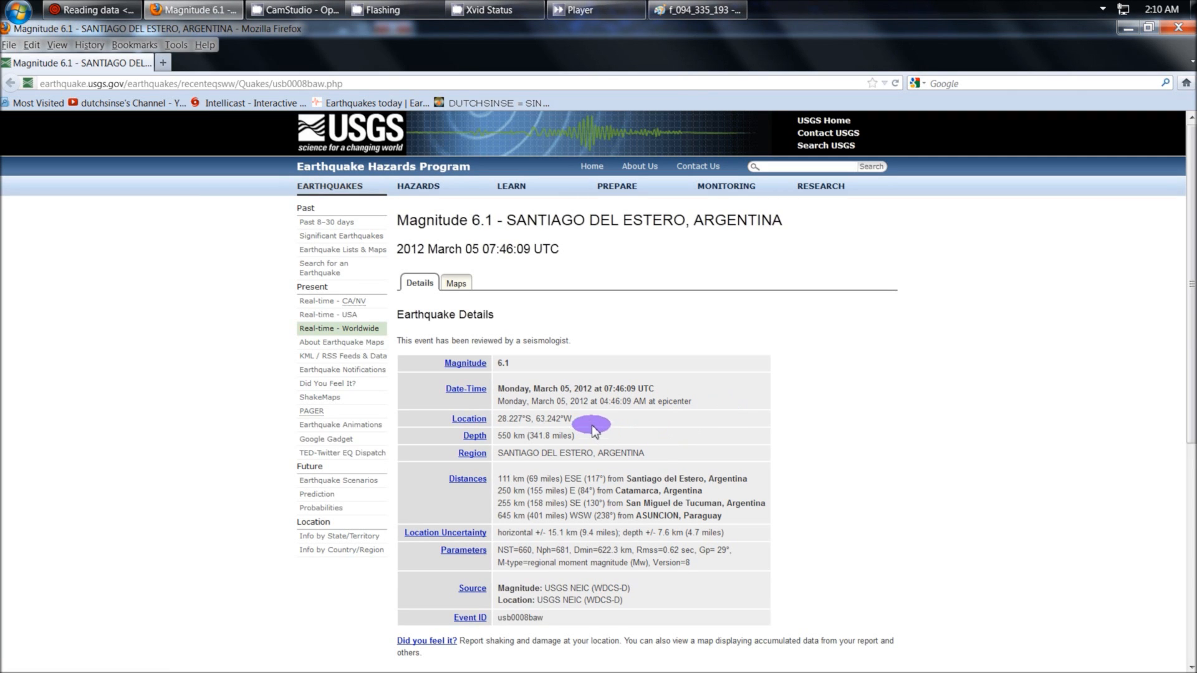
mouse_move(554, 129)
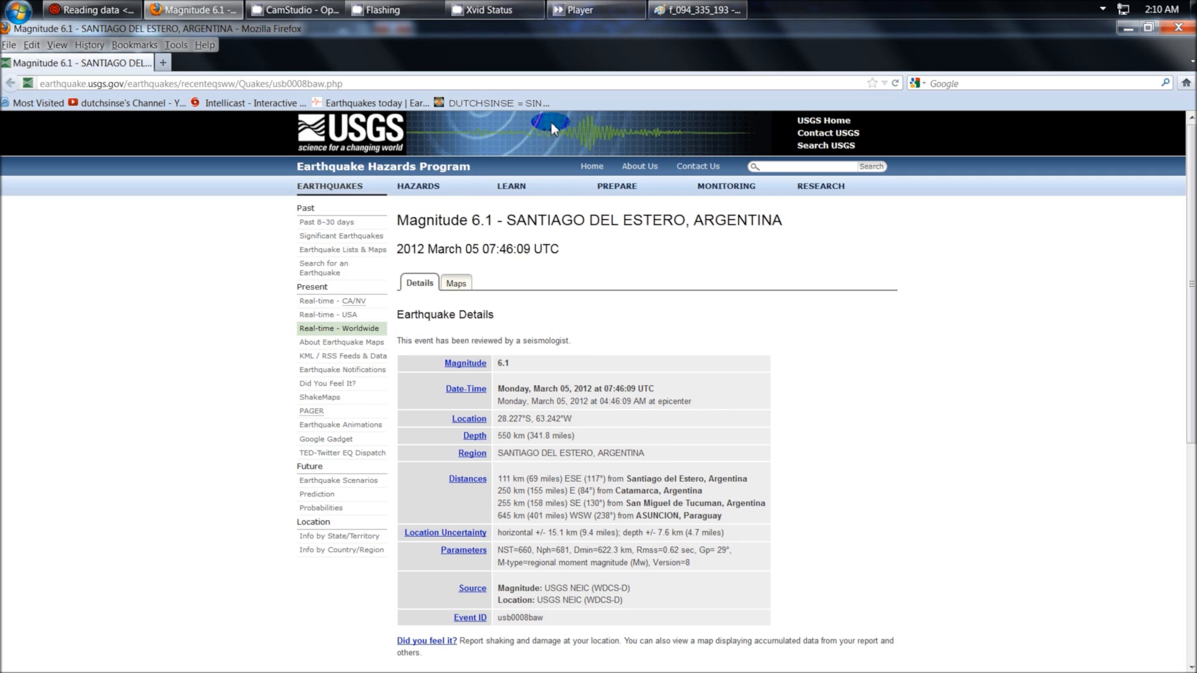
- Bring the Earthquake 3D globe to the front, showing Asia and Australia
left_click(81, 10)
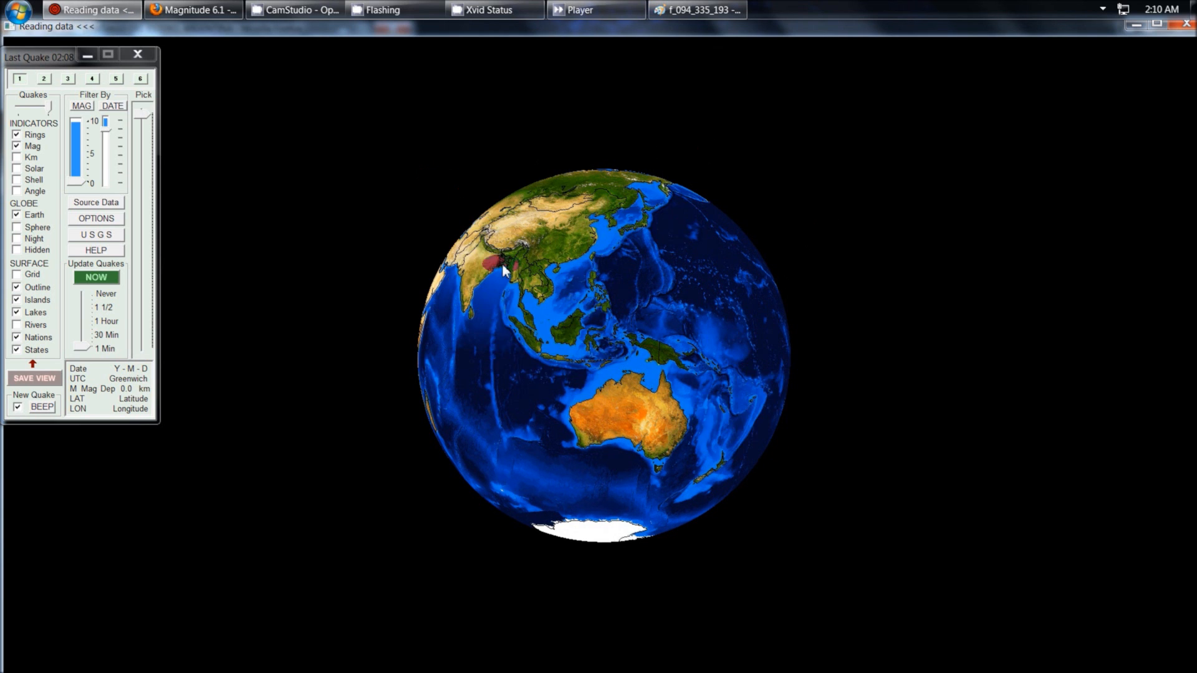
- Load recent quakes as magnitude rings with labels and rotate the globe toward Australia
left_click(96, 276)
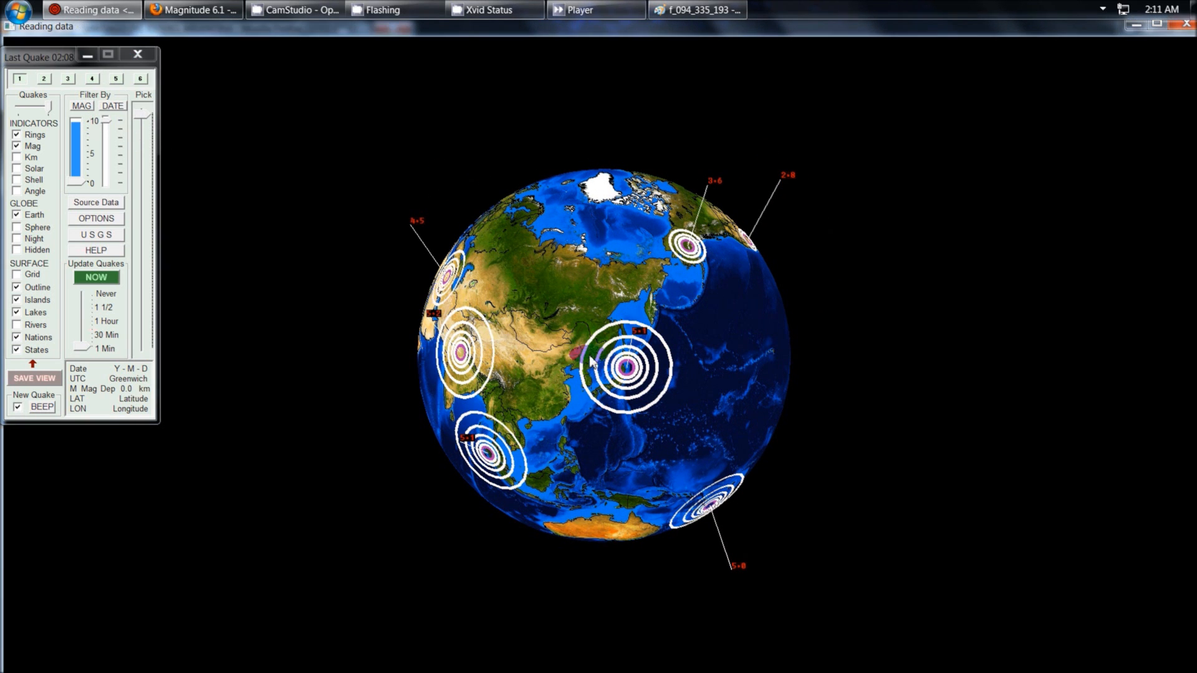
left_click_drag(596, 363, 413, 359)
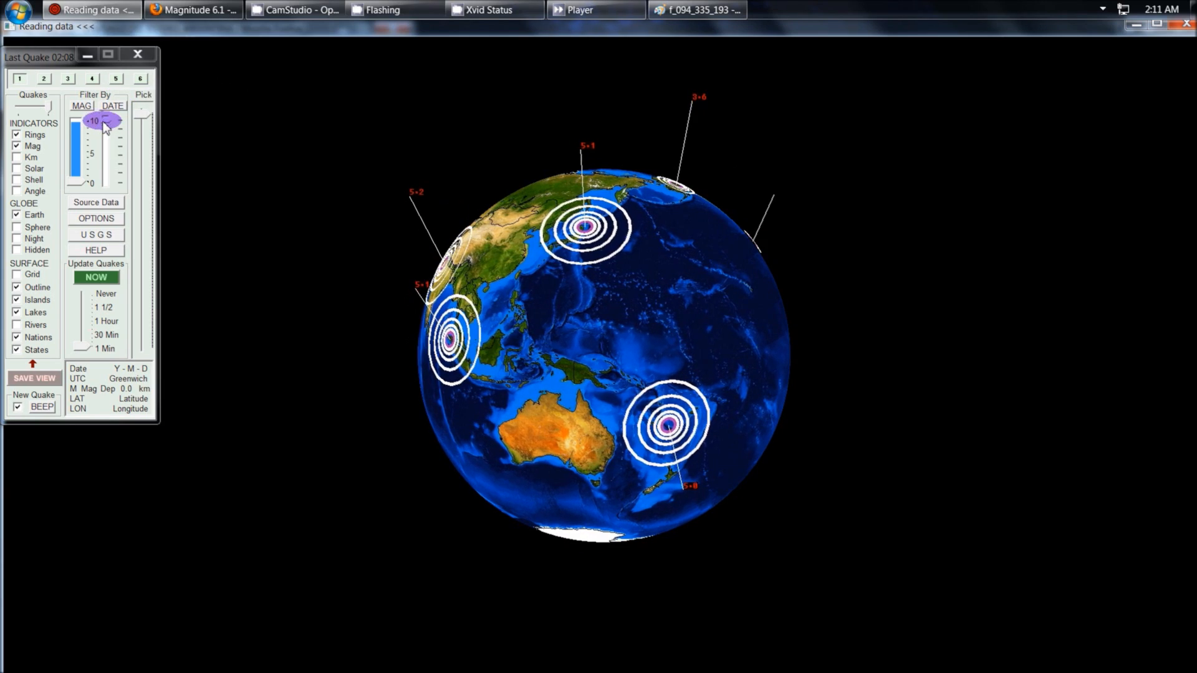
- Widen the DATE filter to the past week so many more rings appear across the Americas
left_click_drag(101, 121, 90, 183)
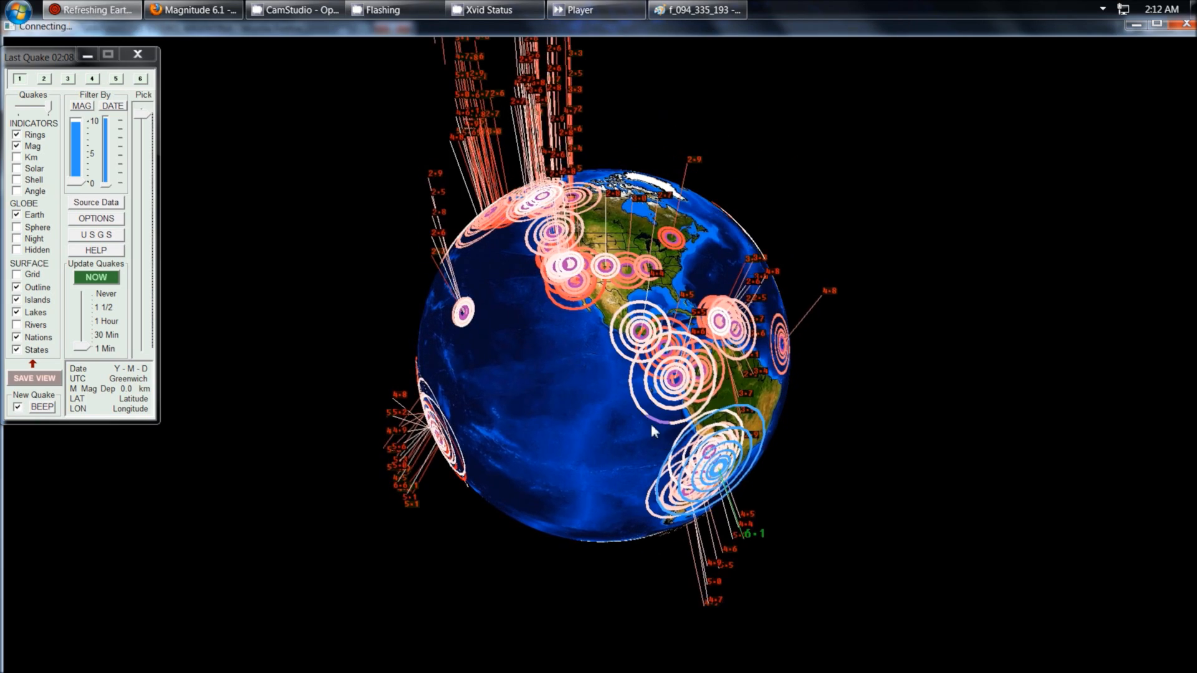
left_click(295, 10)
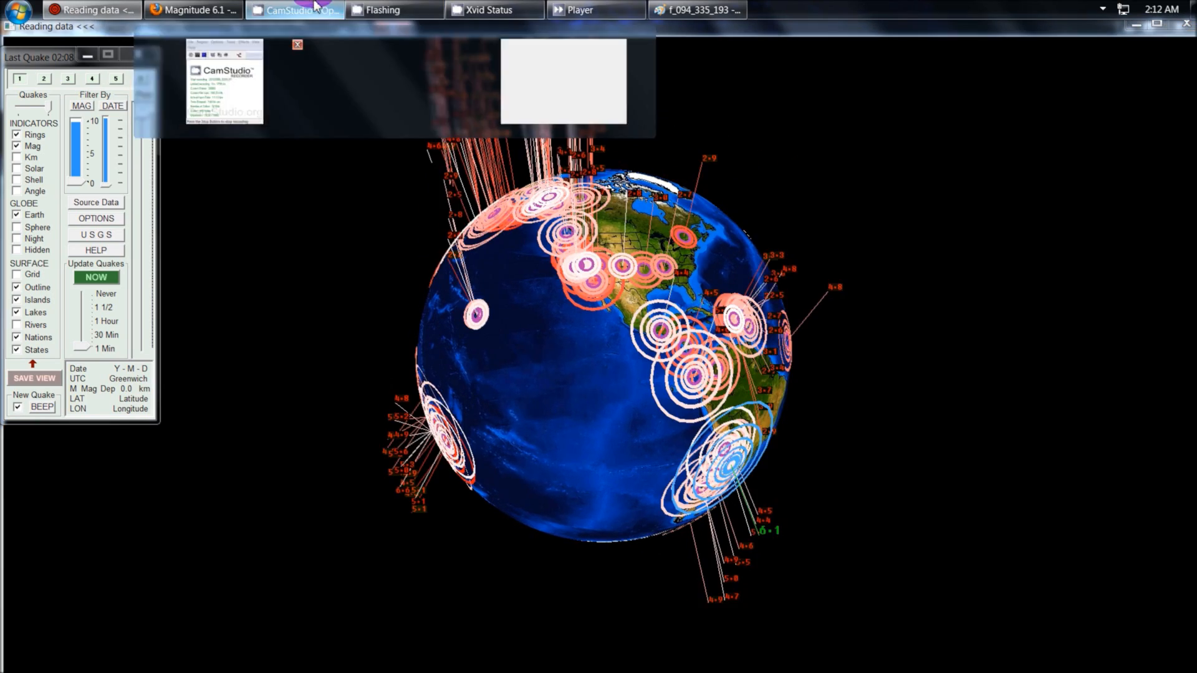